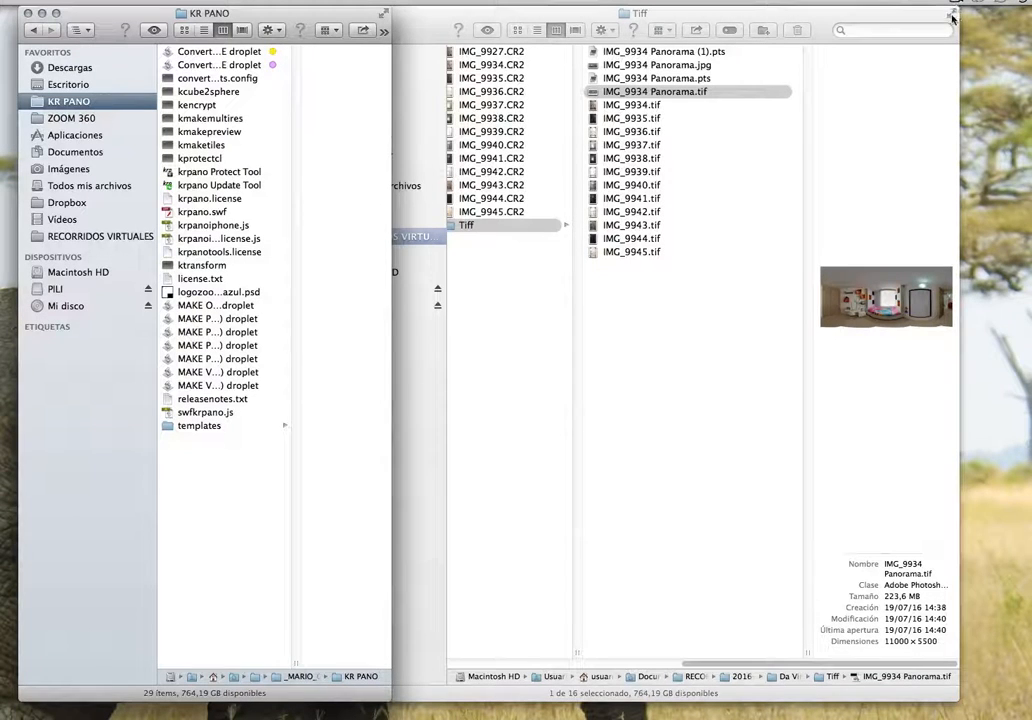
mouse_move(221, 544)
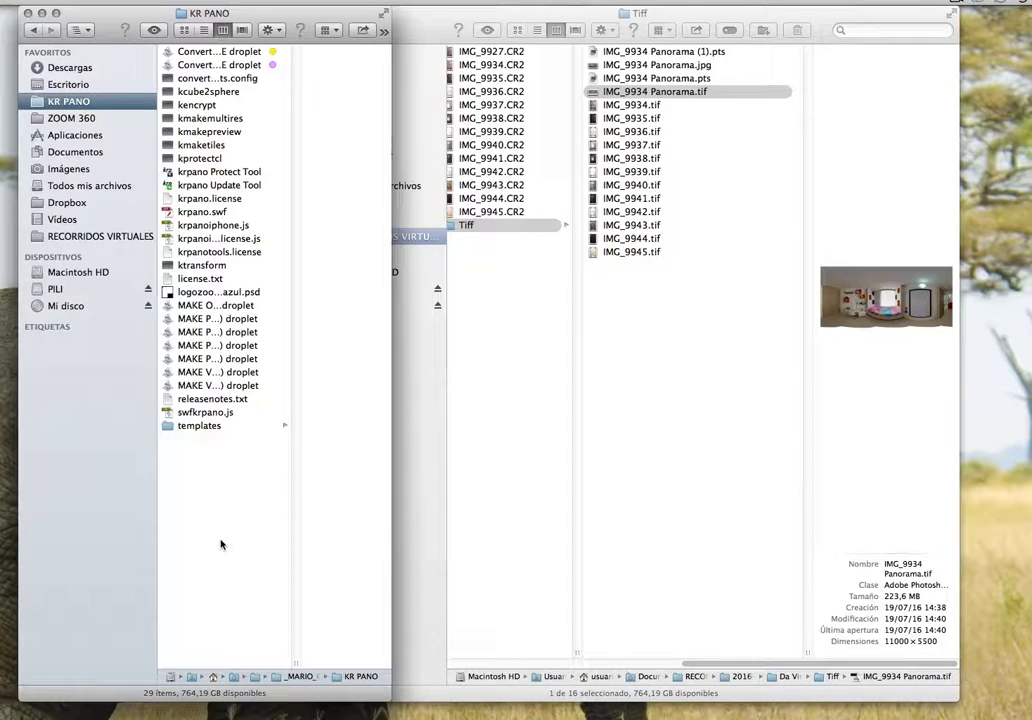
mouse_move(212, 551)
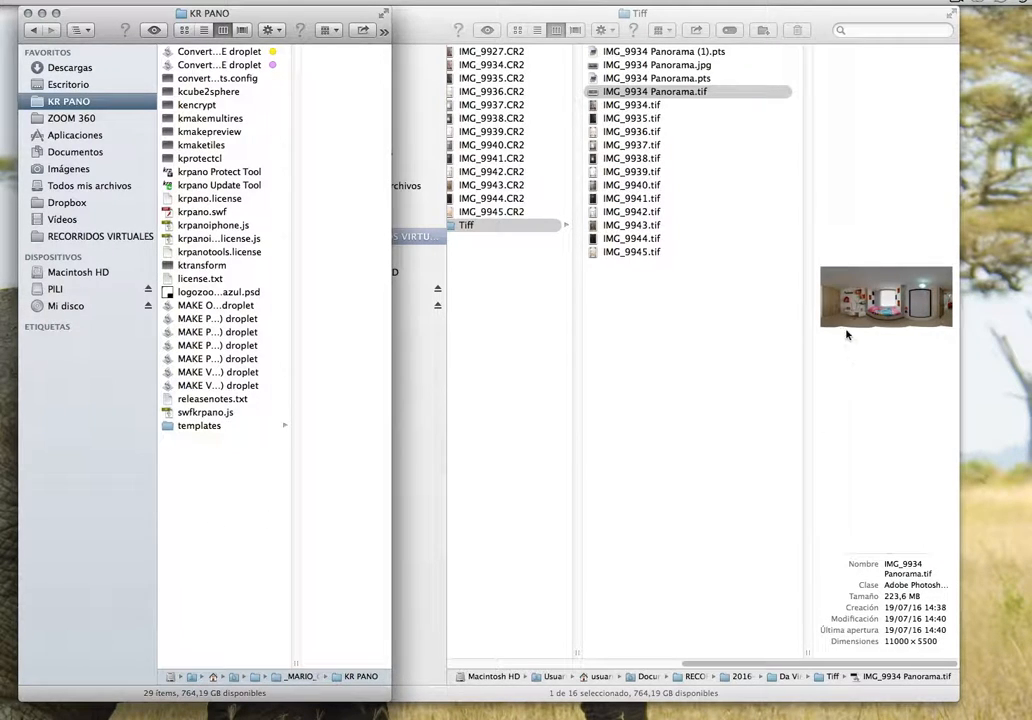
mouse_move(906, 353)
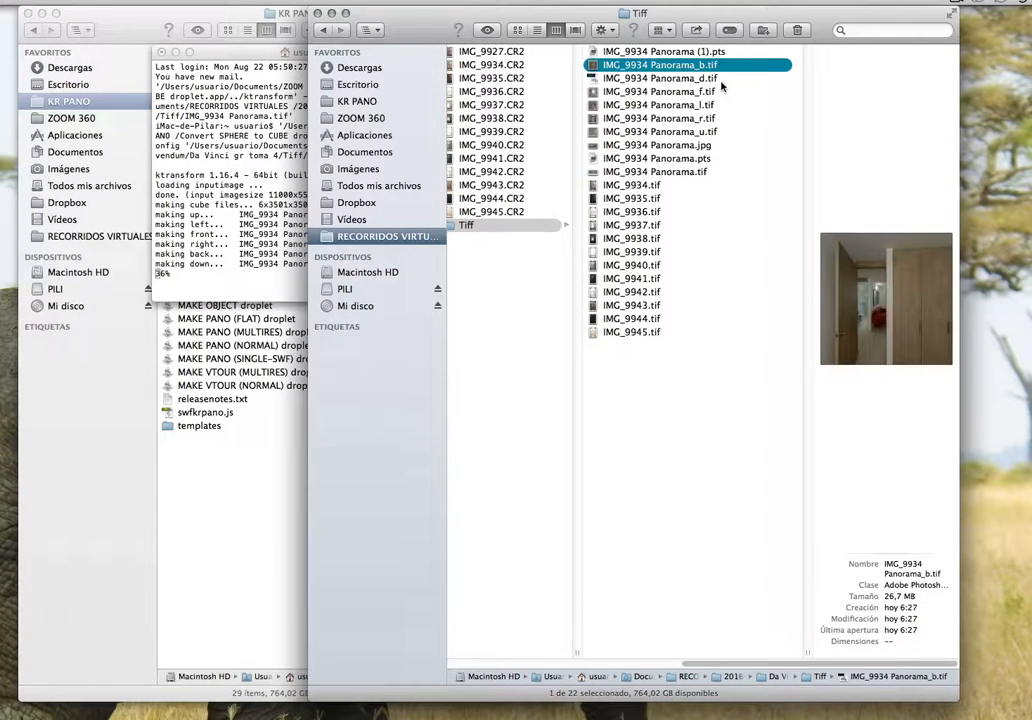
Step: Preview the bottom, front, right and top cube faces, then reselect IMG_9934 Panorama_d.tif
left_click(659, 78)
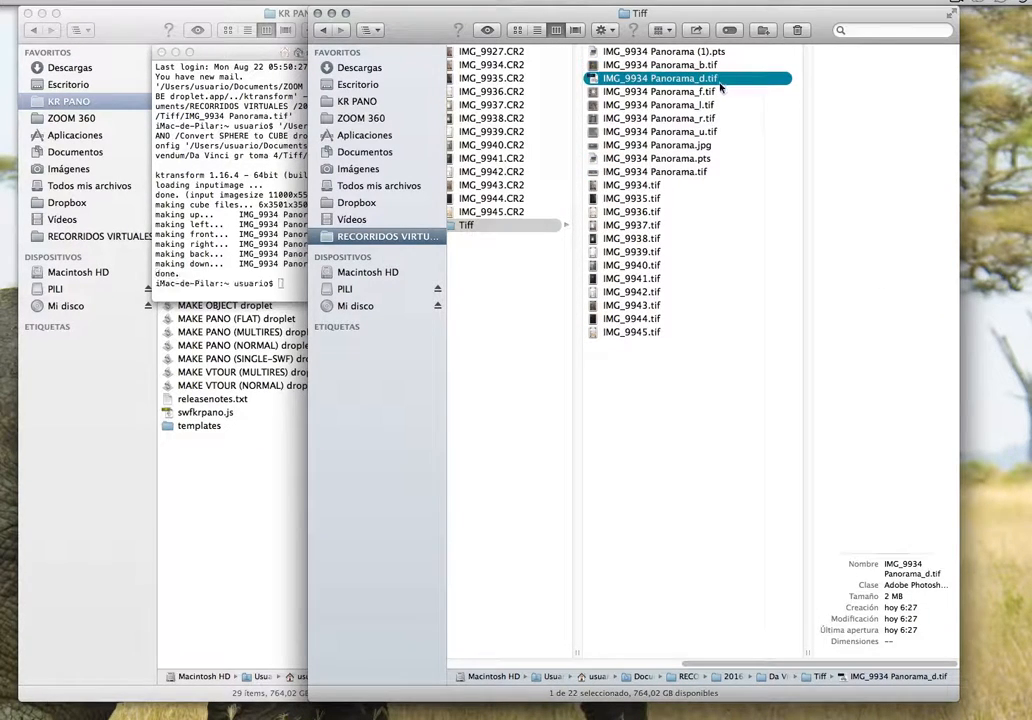
left_click(659, 91)
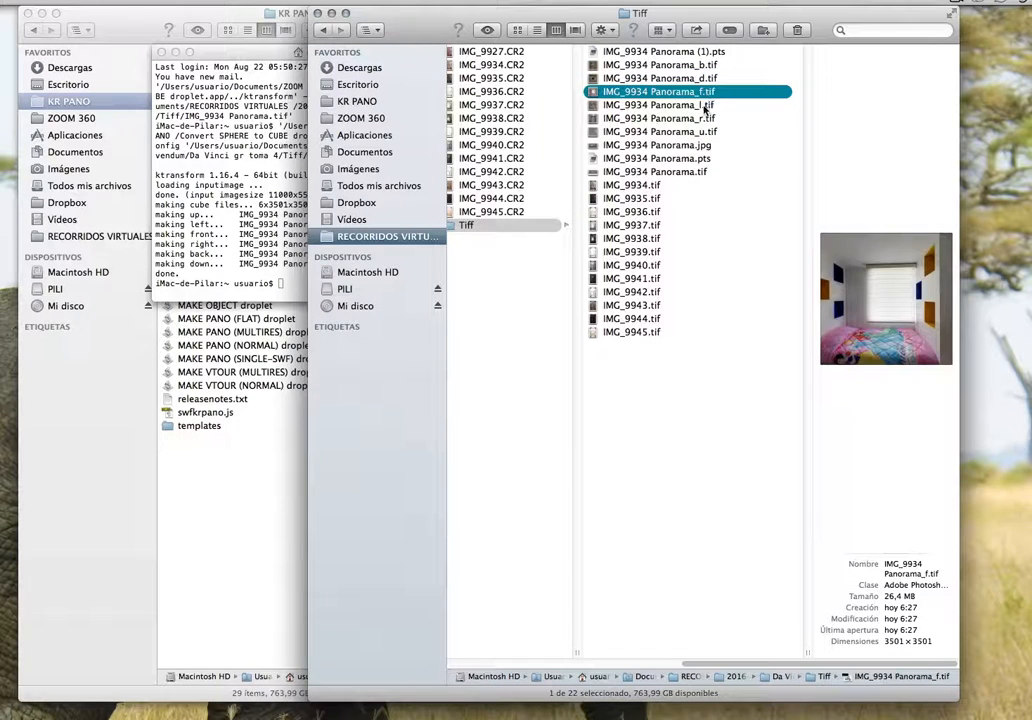
left_click(660, 118)
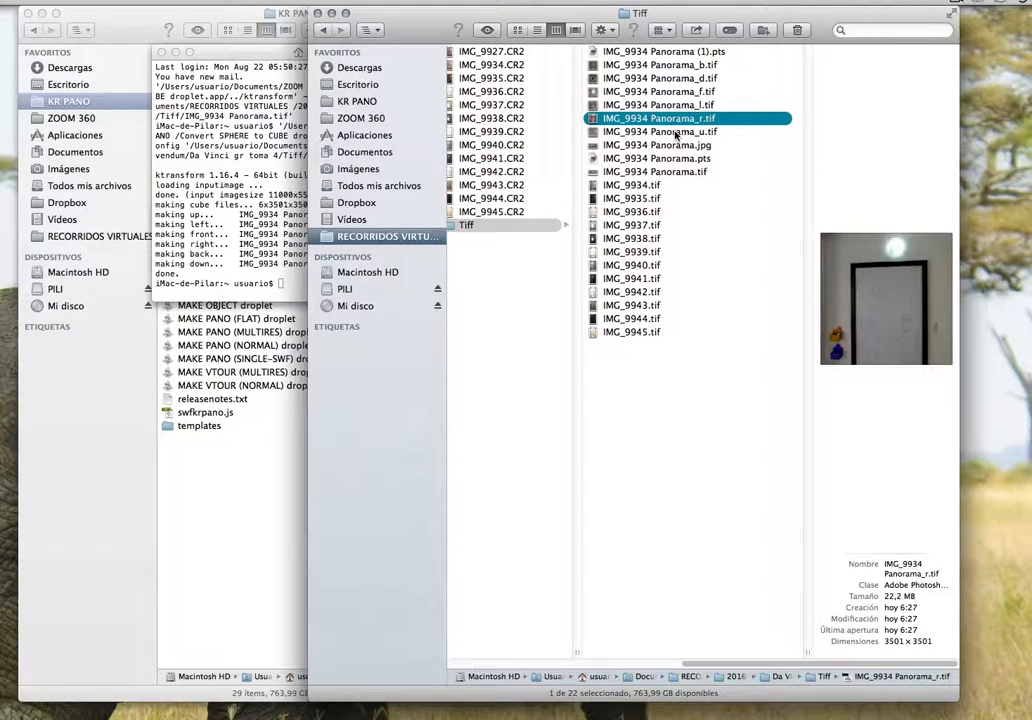
left_click(660, 131)
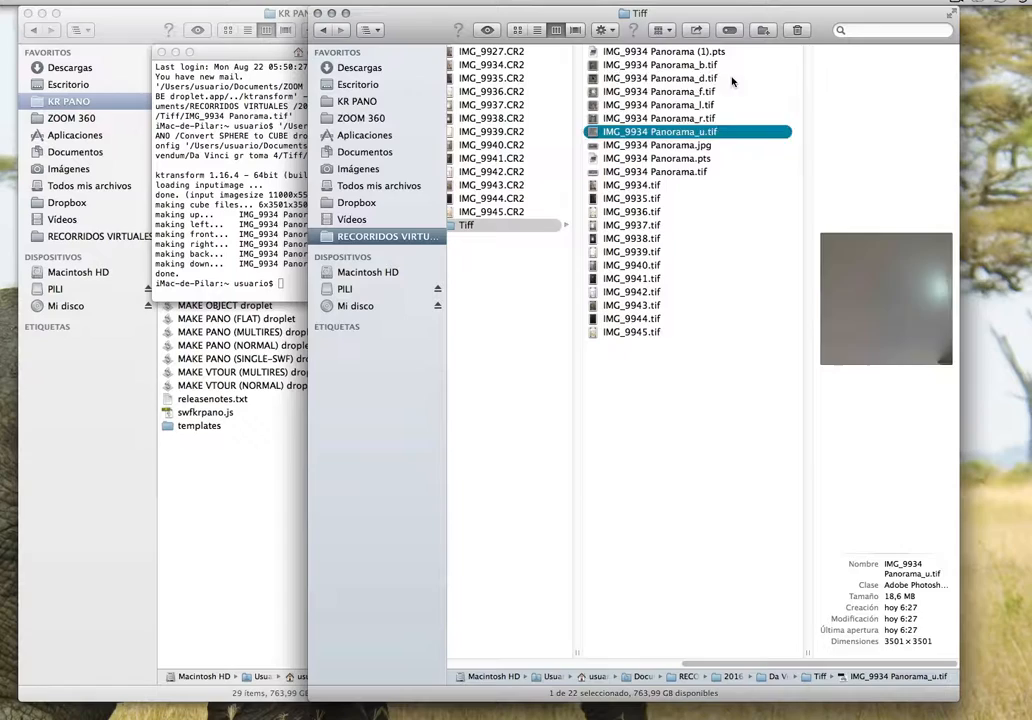
left_click(660, 78)
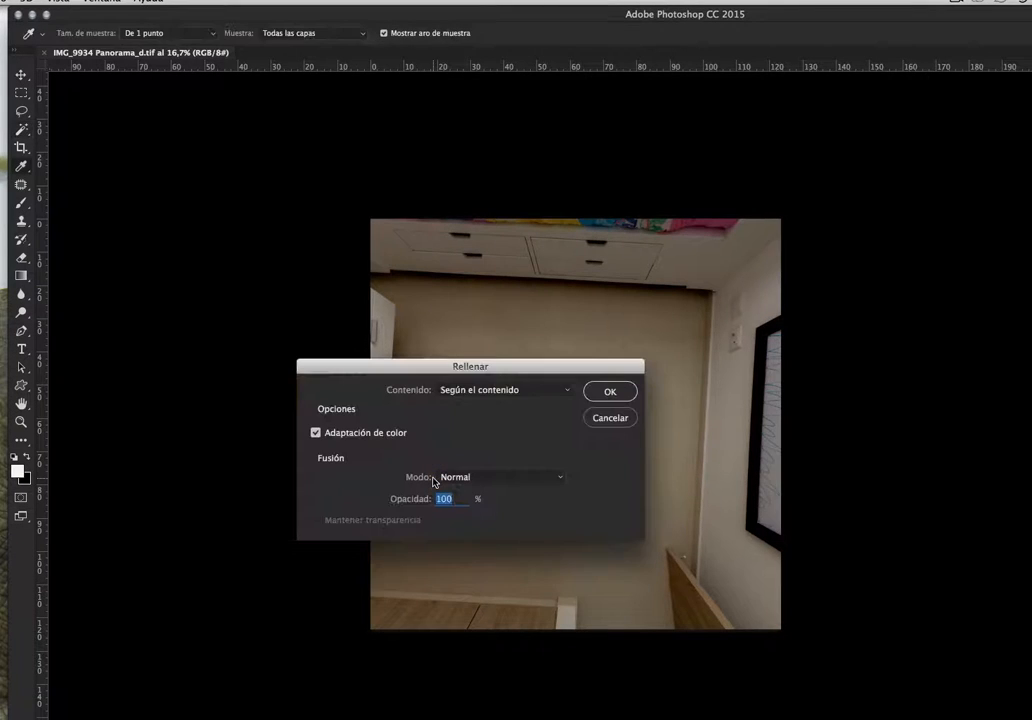
Step: Apply a Content-Aware fill with Color Adaptation over the tripod spot
left_click(610, 391)
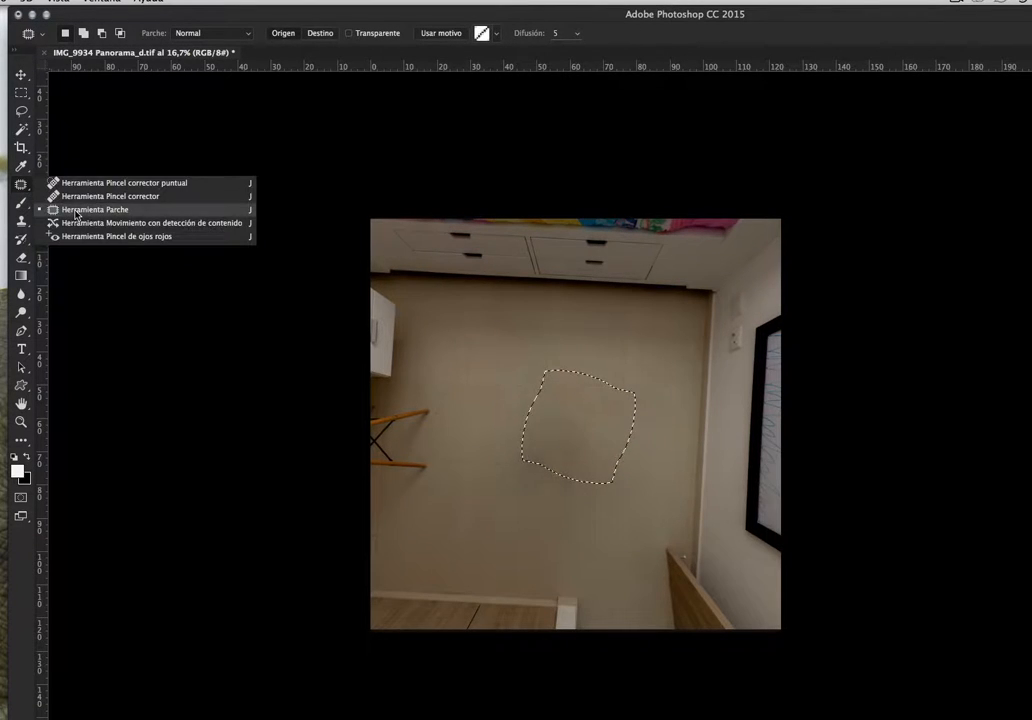
Step: Patch the filled nadir spot with clean floor tiles using the Patch Tool
left_click(95, 209)
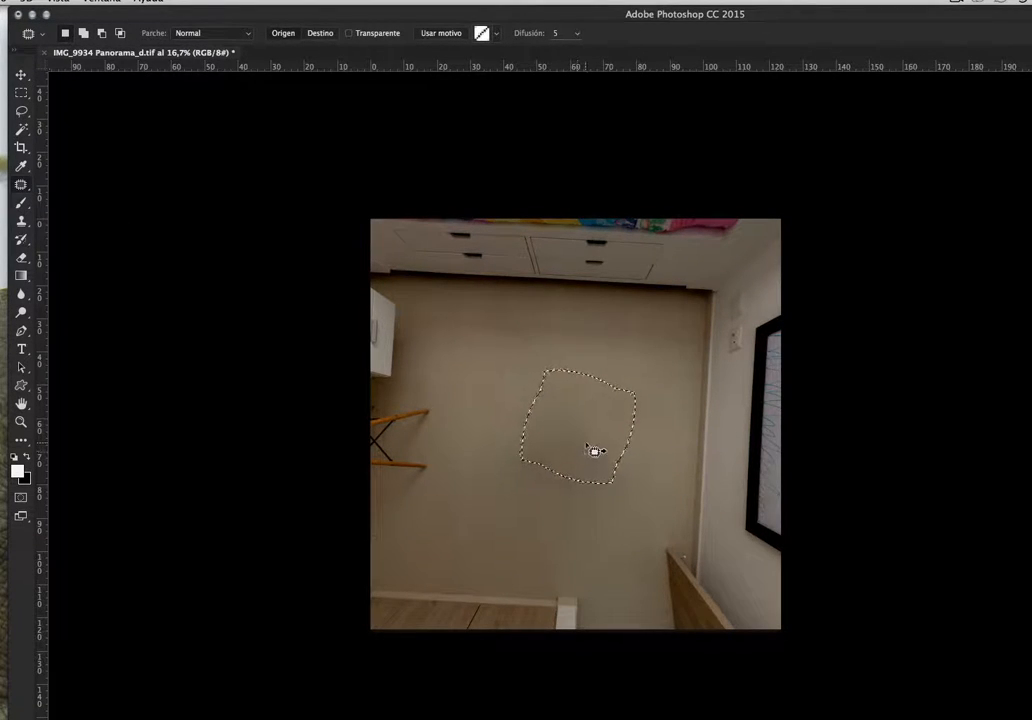
left_click_drag(590, 450, 510, 525)
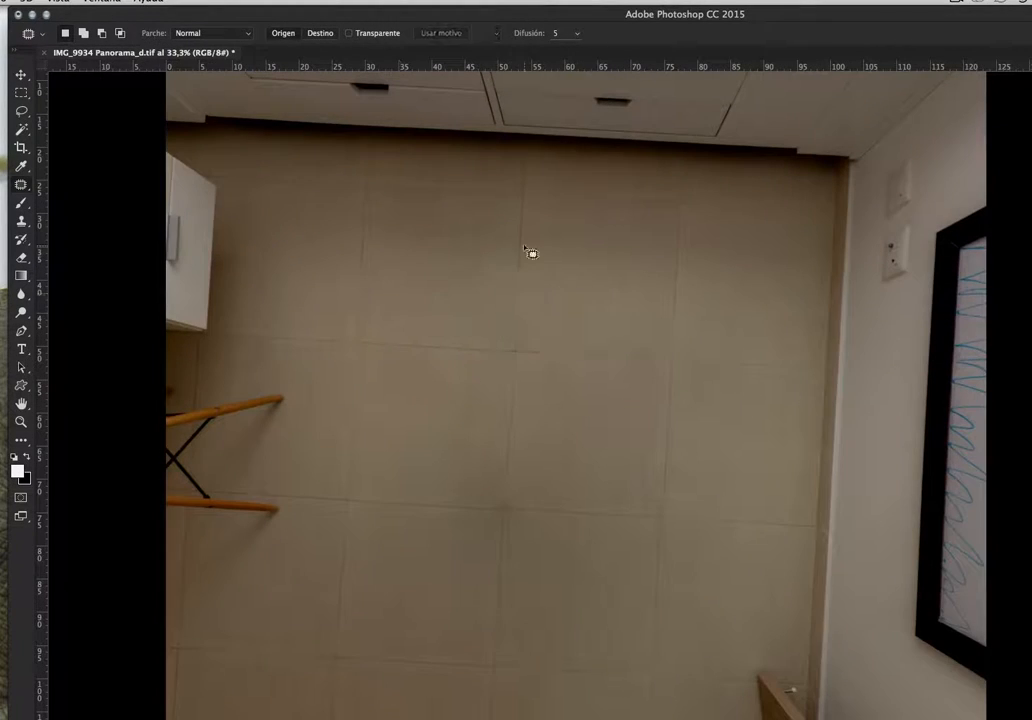
mouse_move(650, 438)
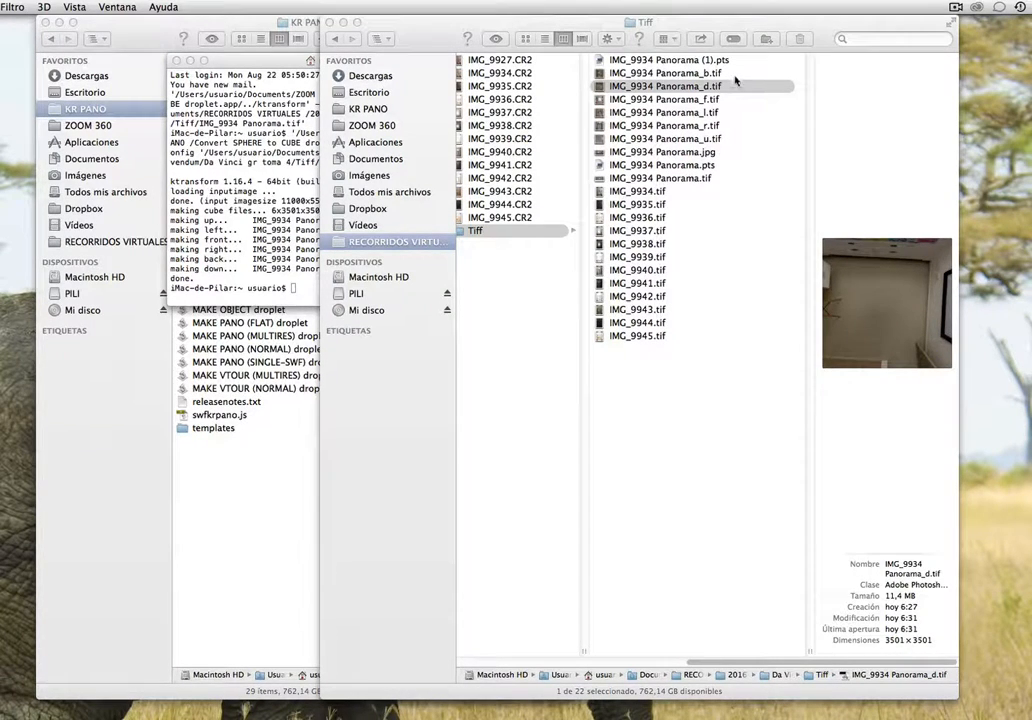
Step: Drop the six _b/_d/_f/_l/_r/_u tifs onto the Convert CUBE to SPHERE droplet
left_click(665, 72)
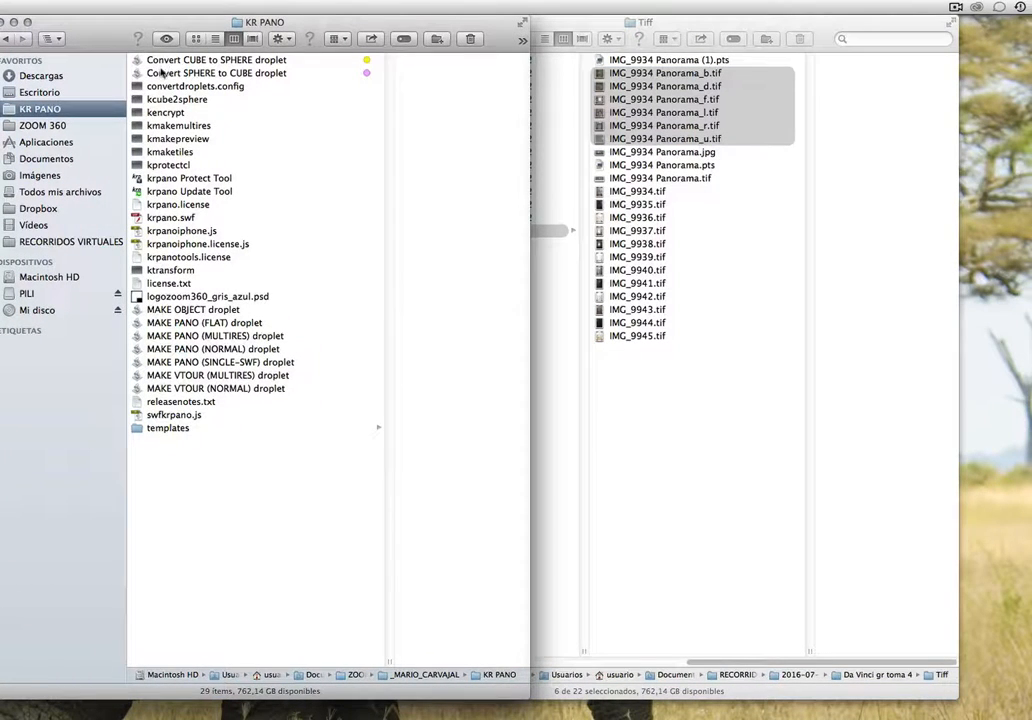
left_click_drag(665, 100, 540, 145)
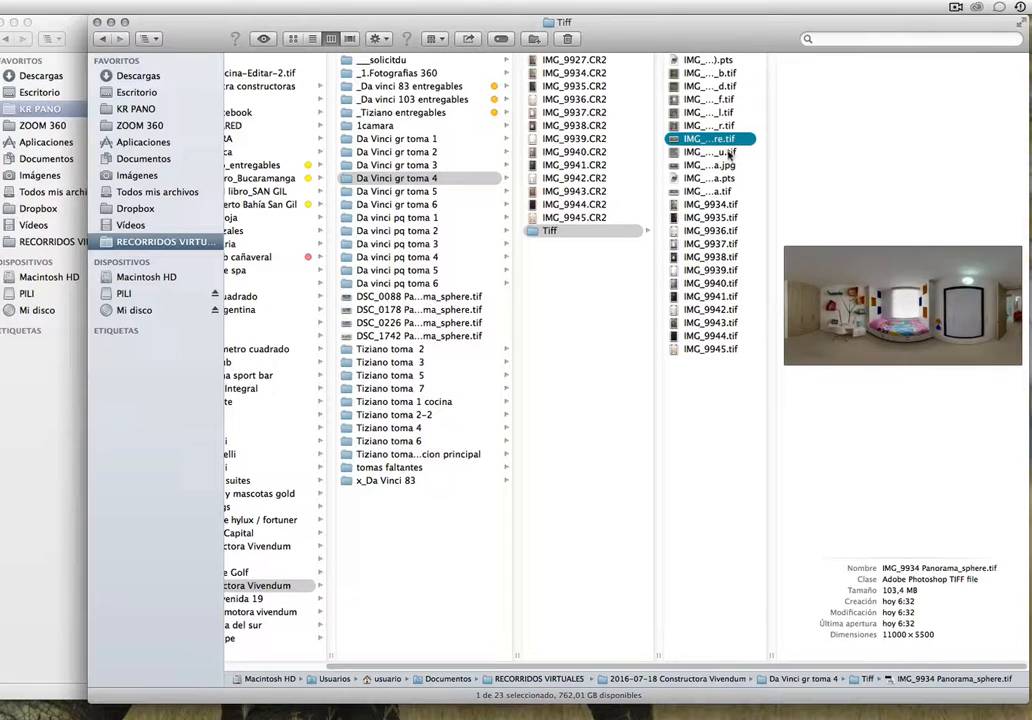
mouse_move(265, 595)
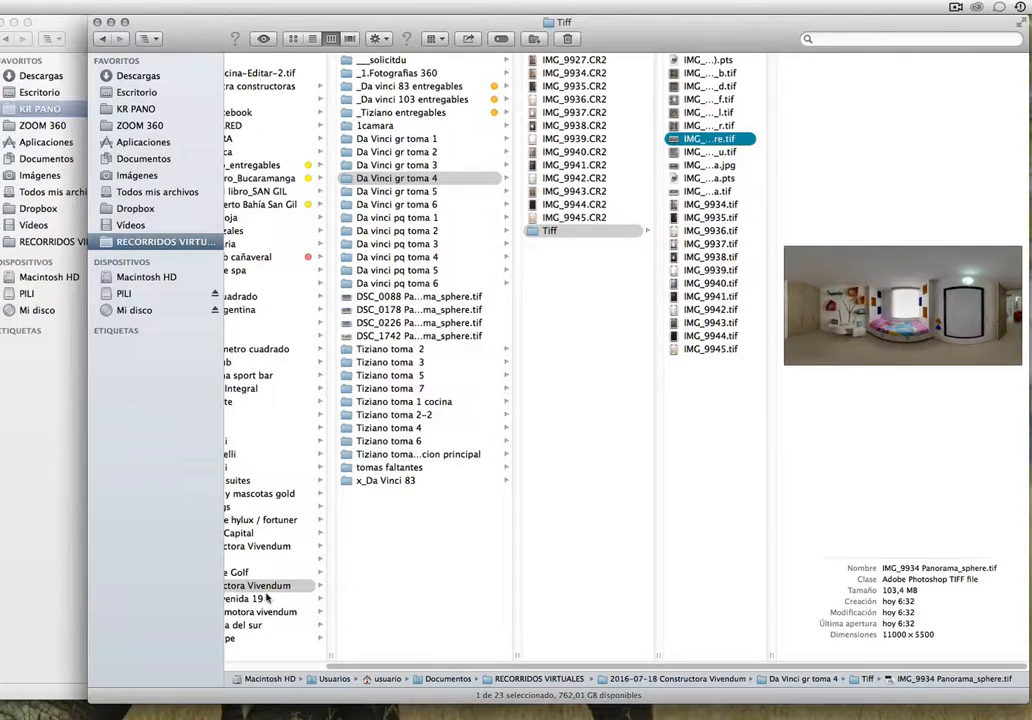